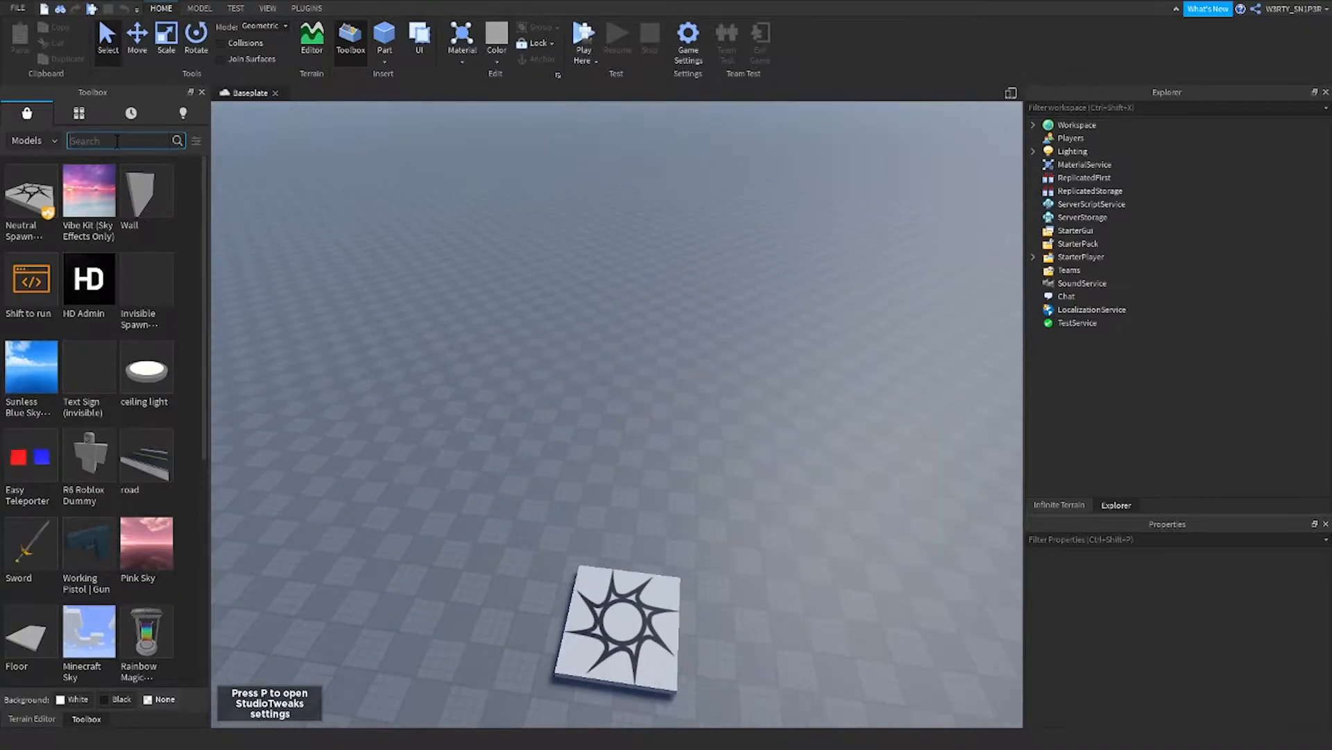
- Search the Toolbox for 'Sedan' and insert the red Sedan Car Prop onto the baseplate
text(S)
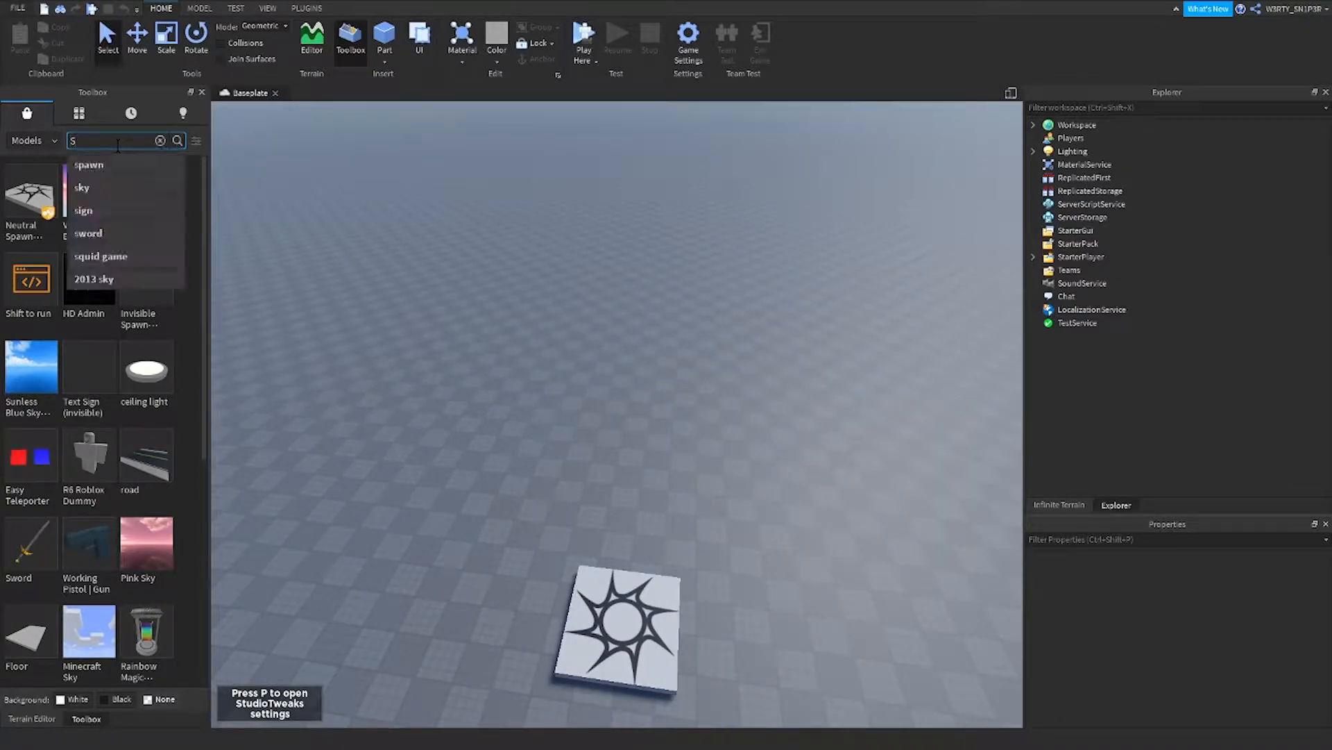
text(dean)
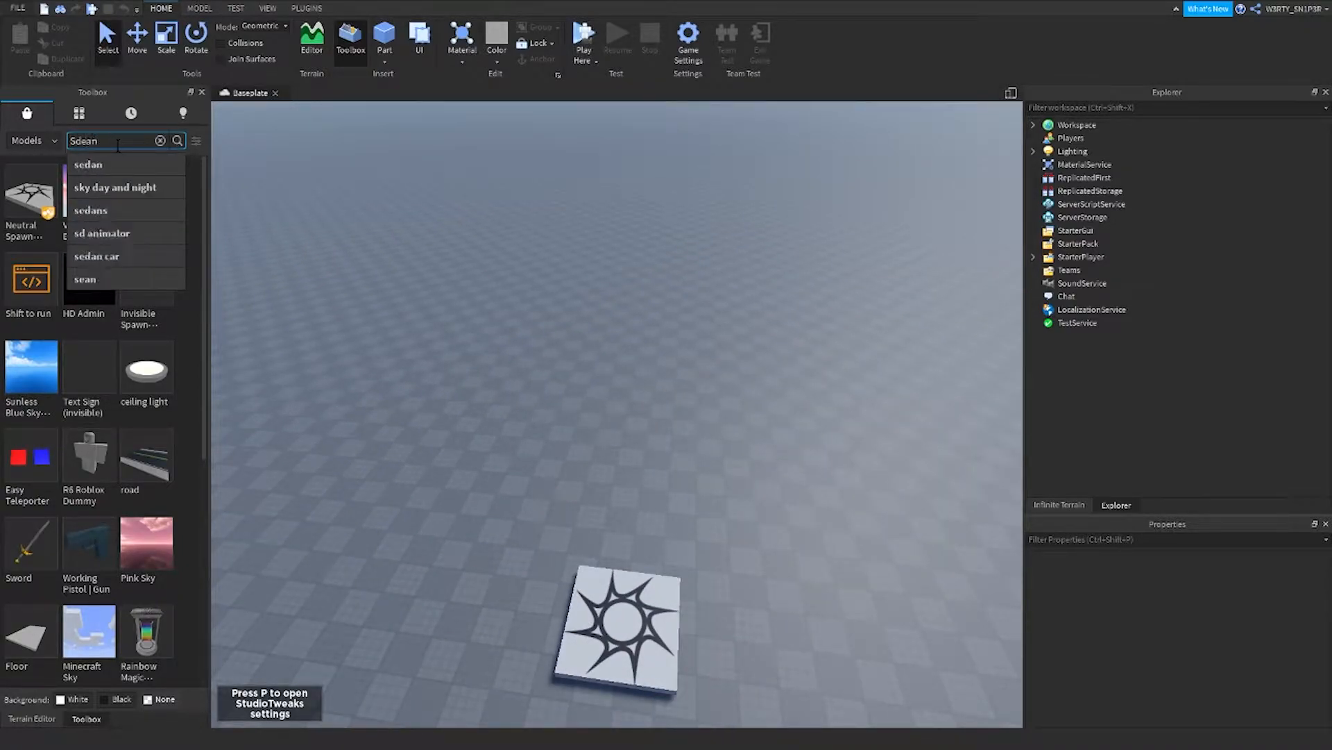
click(176, 140)
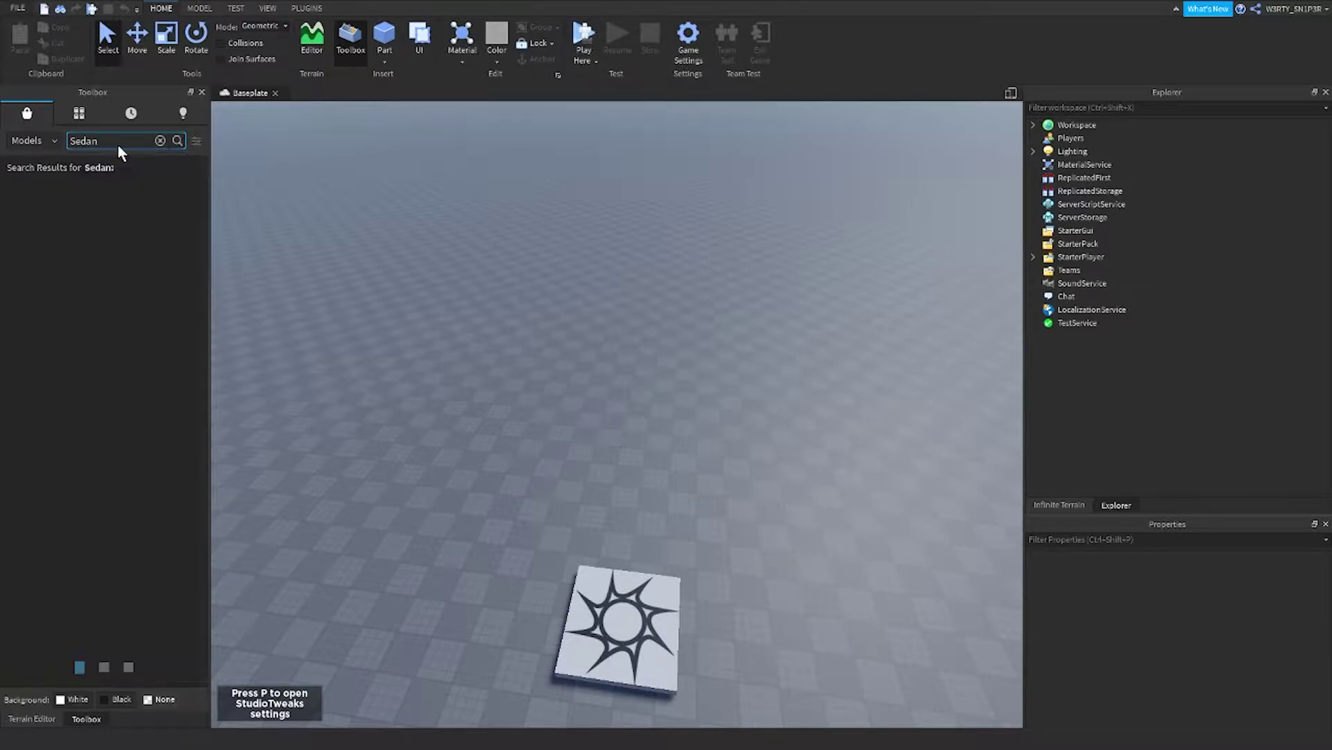
click(177, 140)
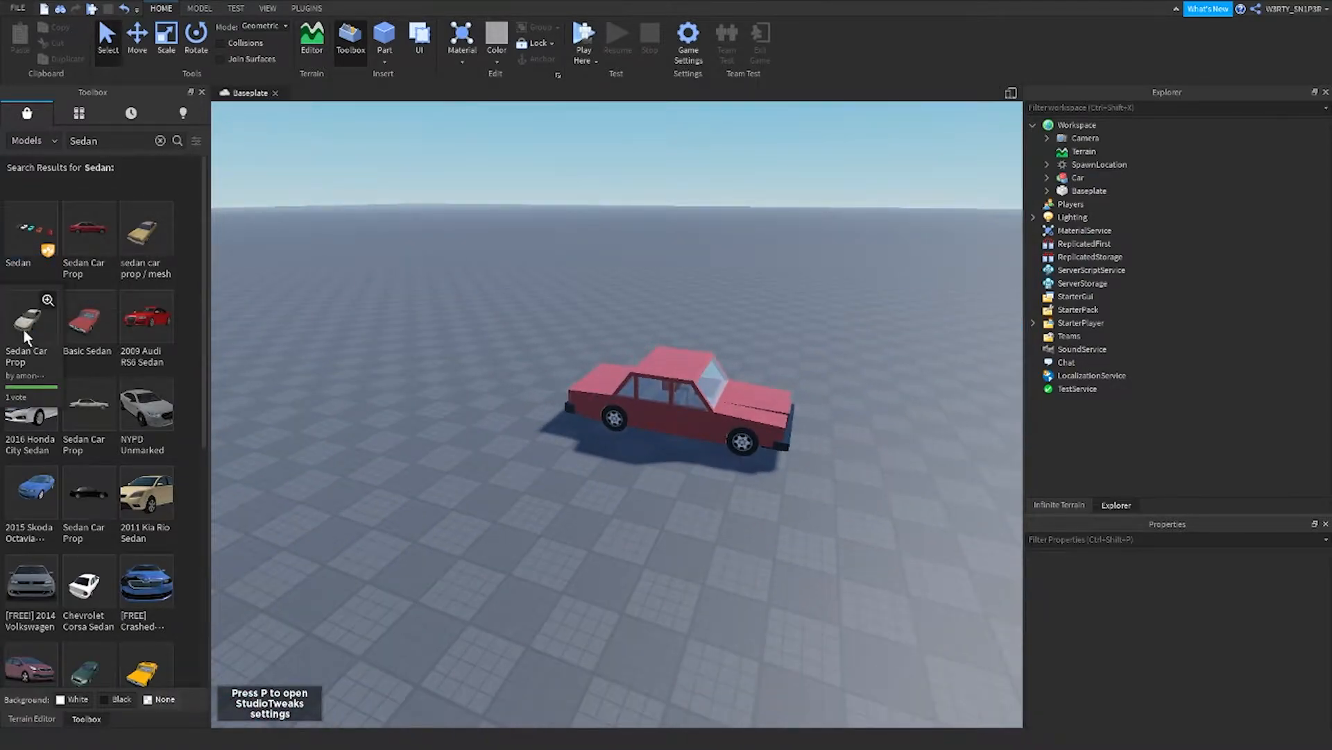
click(671, 400)
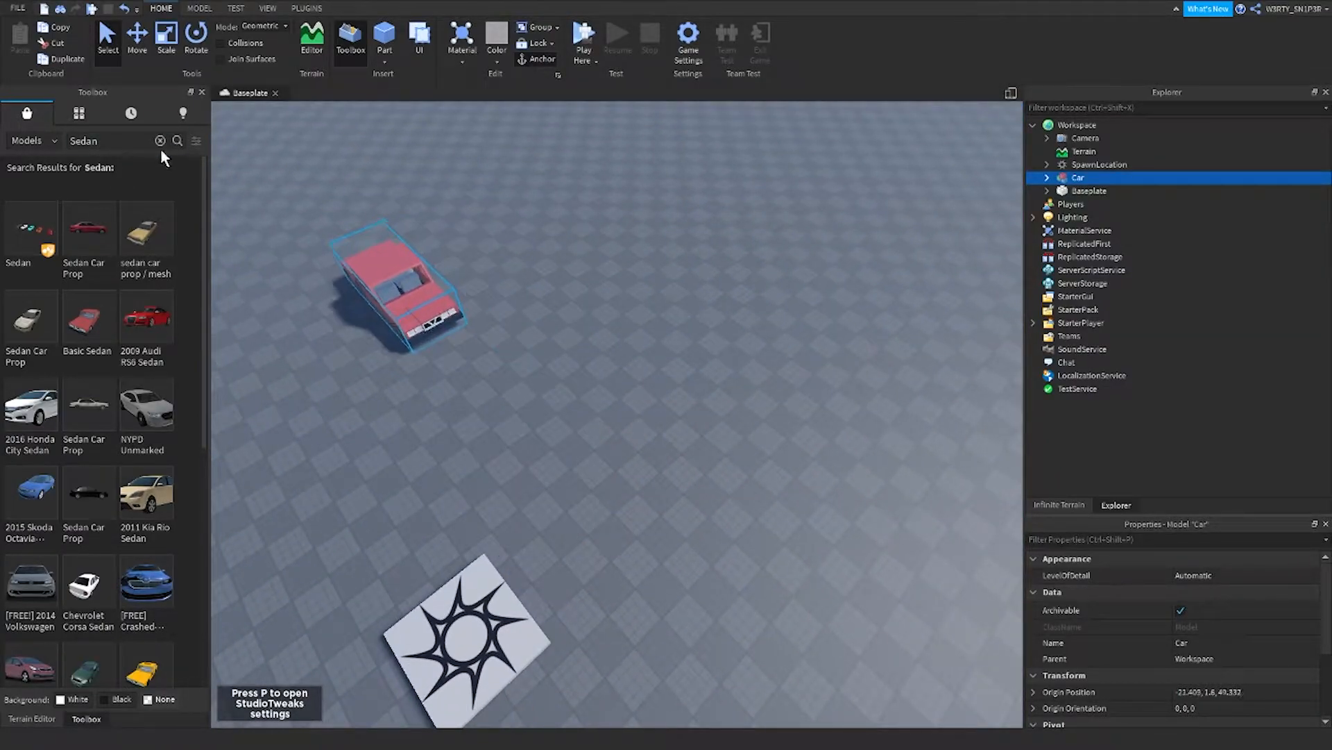
- Search the Toolbox for 'Road' and browse results for Boulevard to City Street sections
click(161, 140)
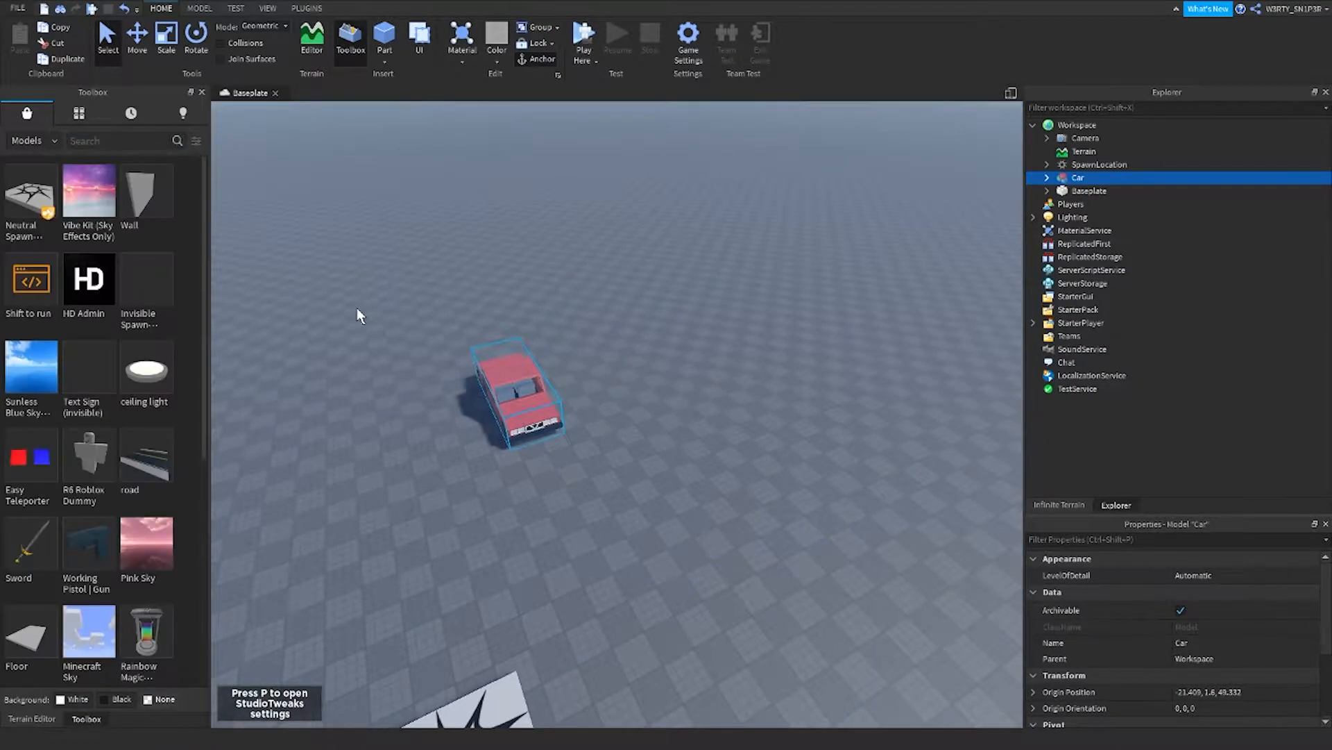
text(Road)
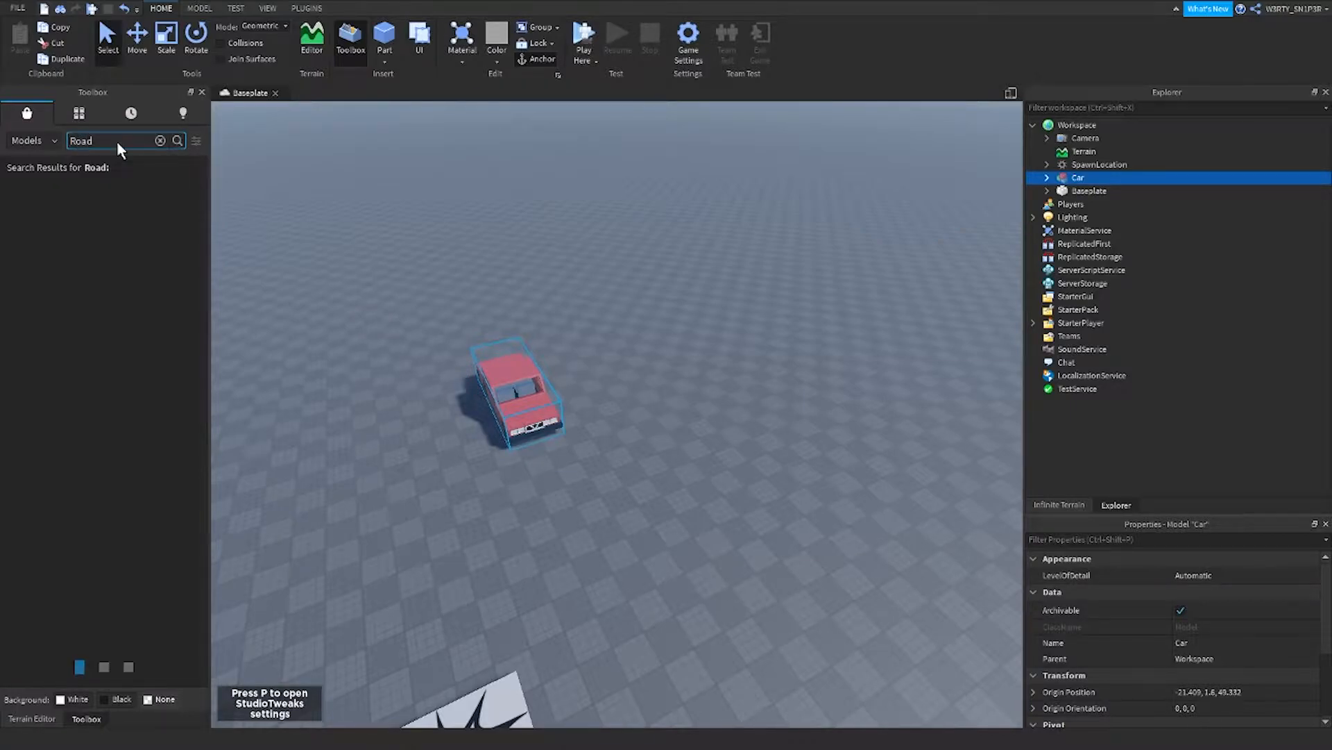
click(178, 140)
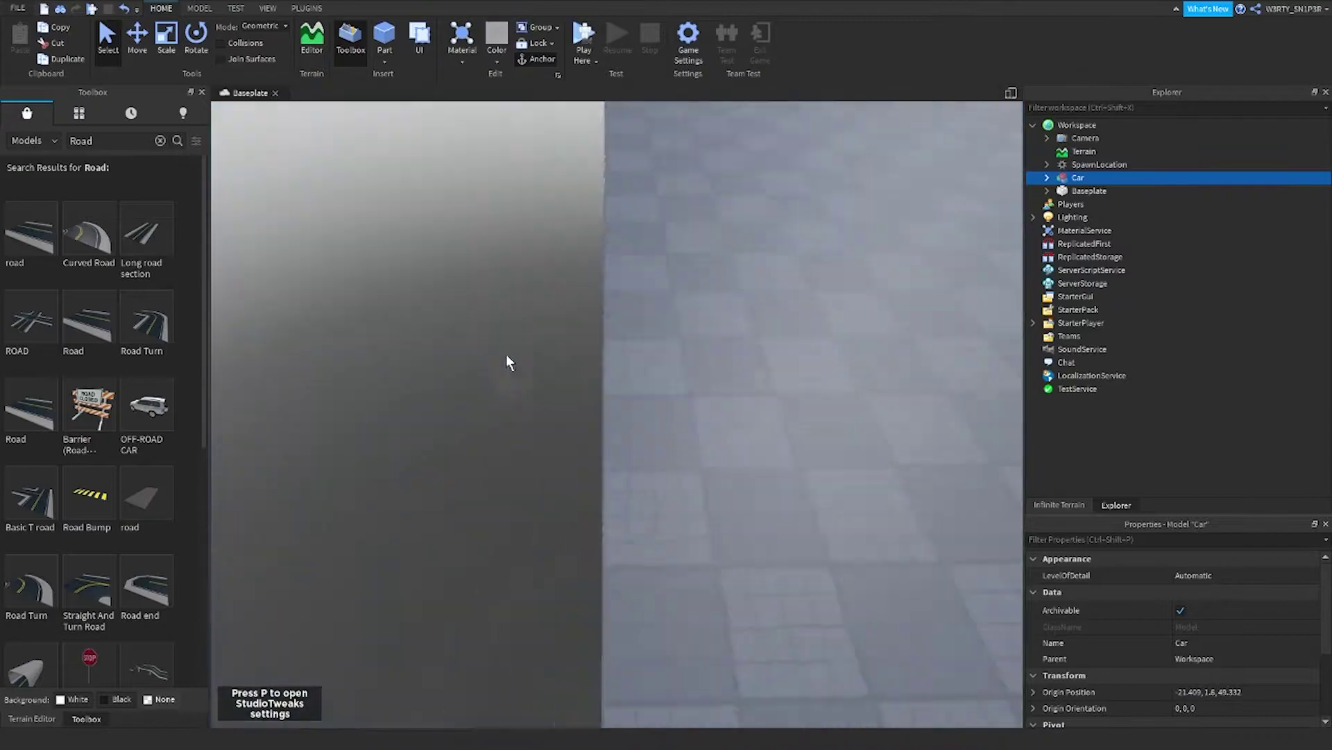
scroll(down, 3)
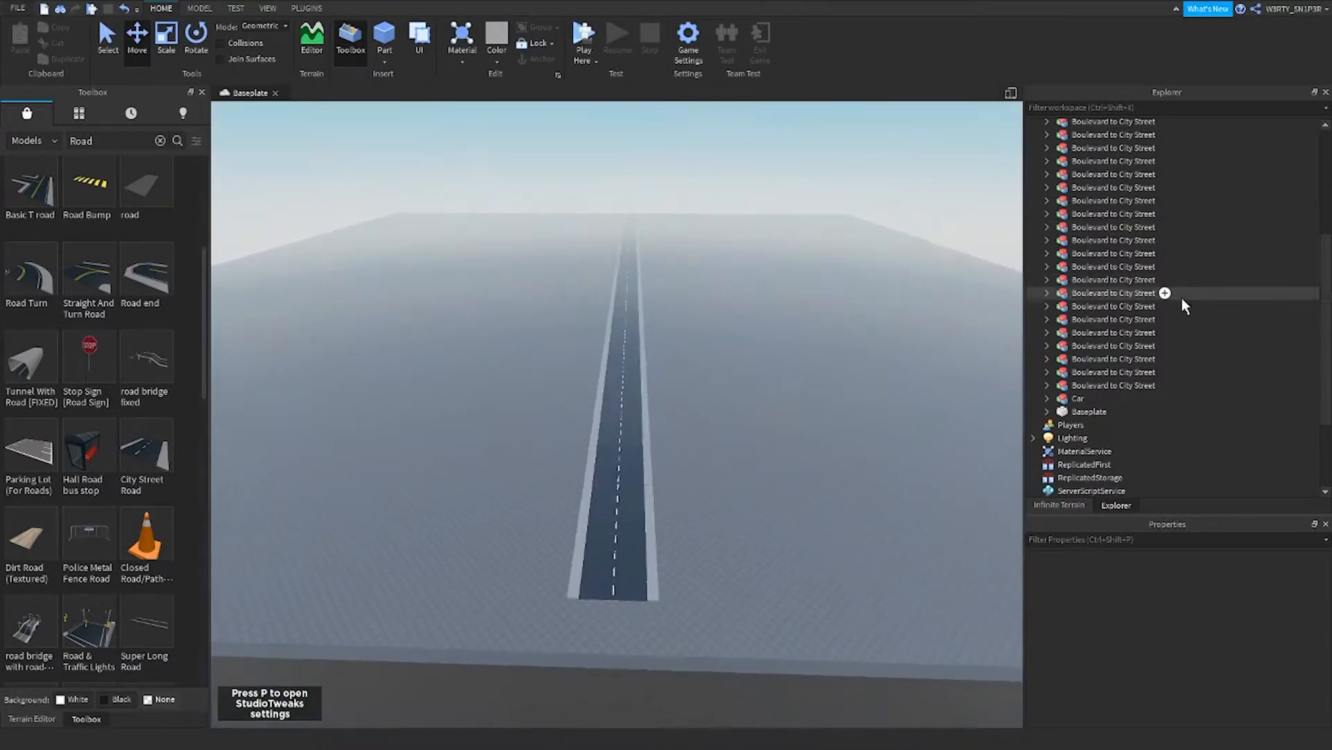
- Select all road sections and browse the Touch Explode search results
key(ctrl+a)
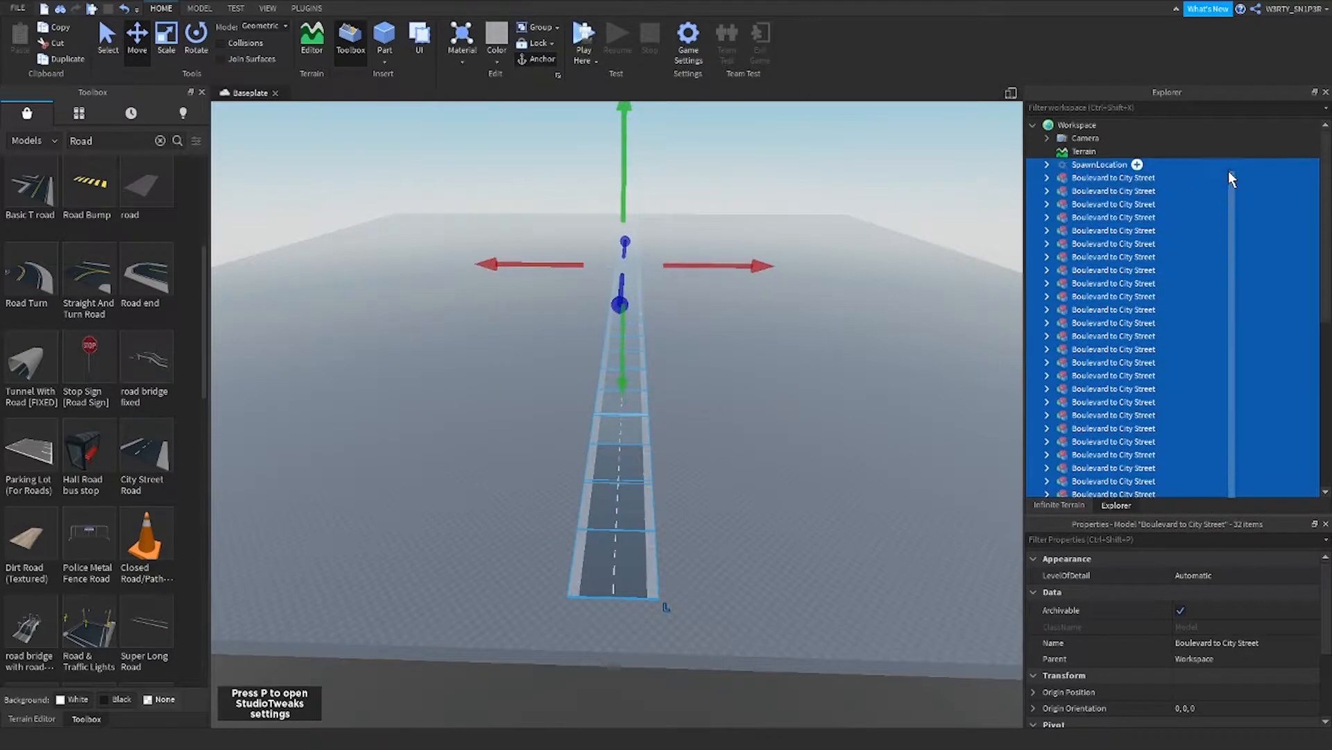
scroll(down, 3)
text(Touch Explode)
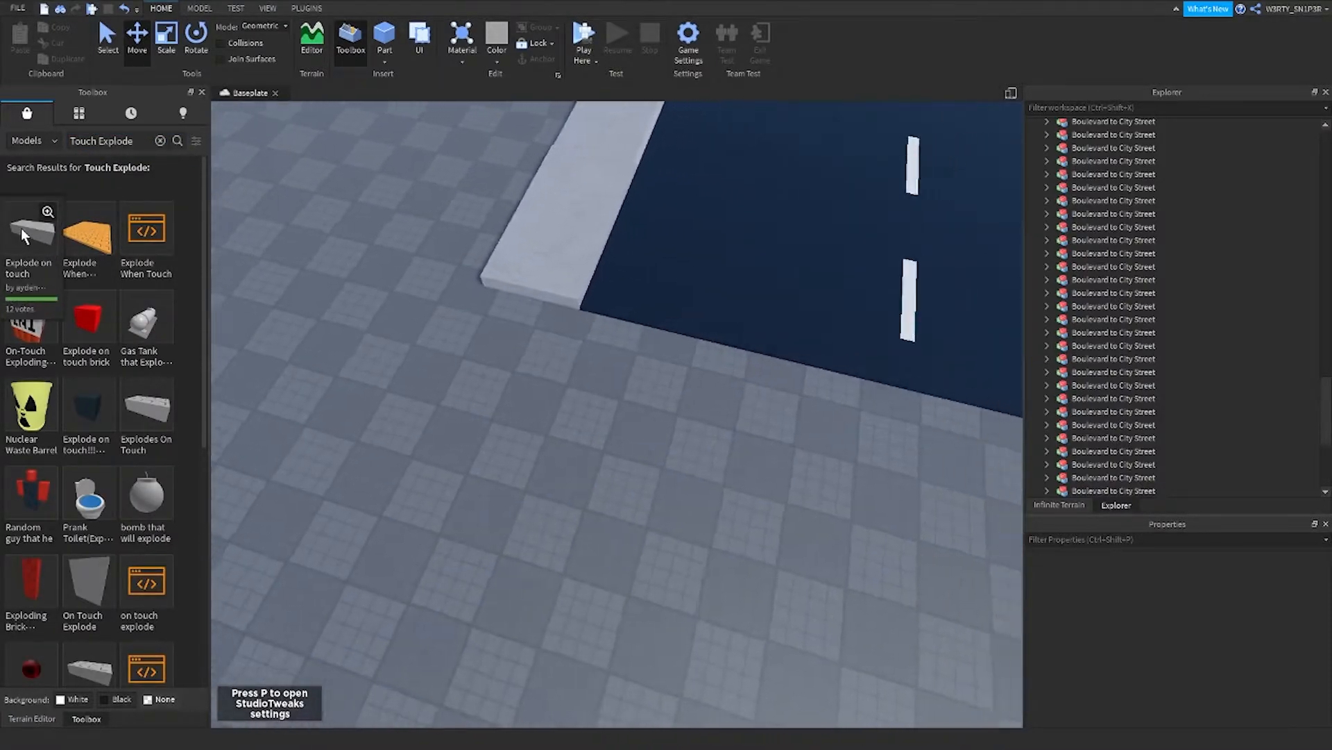
- Insert the 'Explode on touch' model as the red car's front bumper block
click(467, 276)
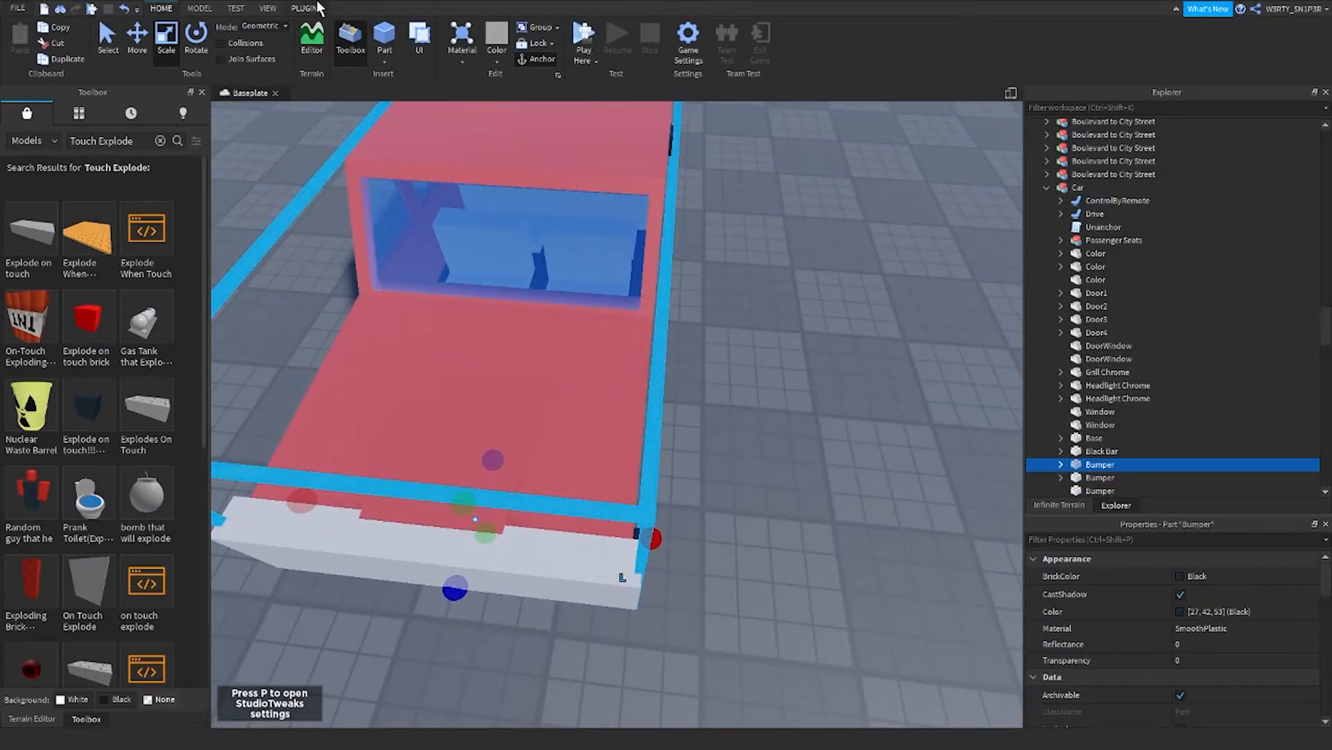
- Weld the Bumper and explode block together with Easy Weld's Join in Place
click(306, 8)
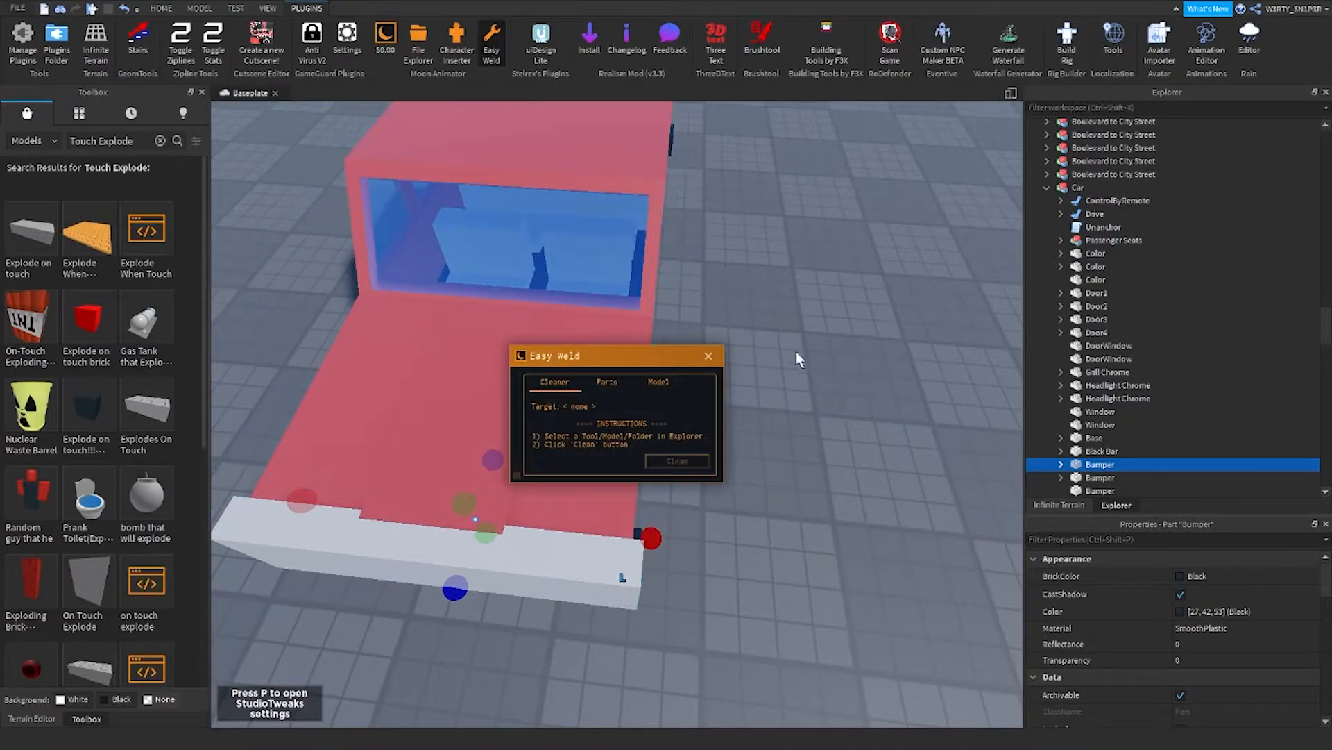
click(606, 381)
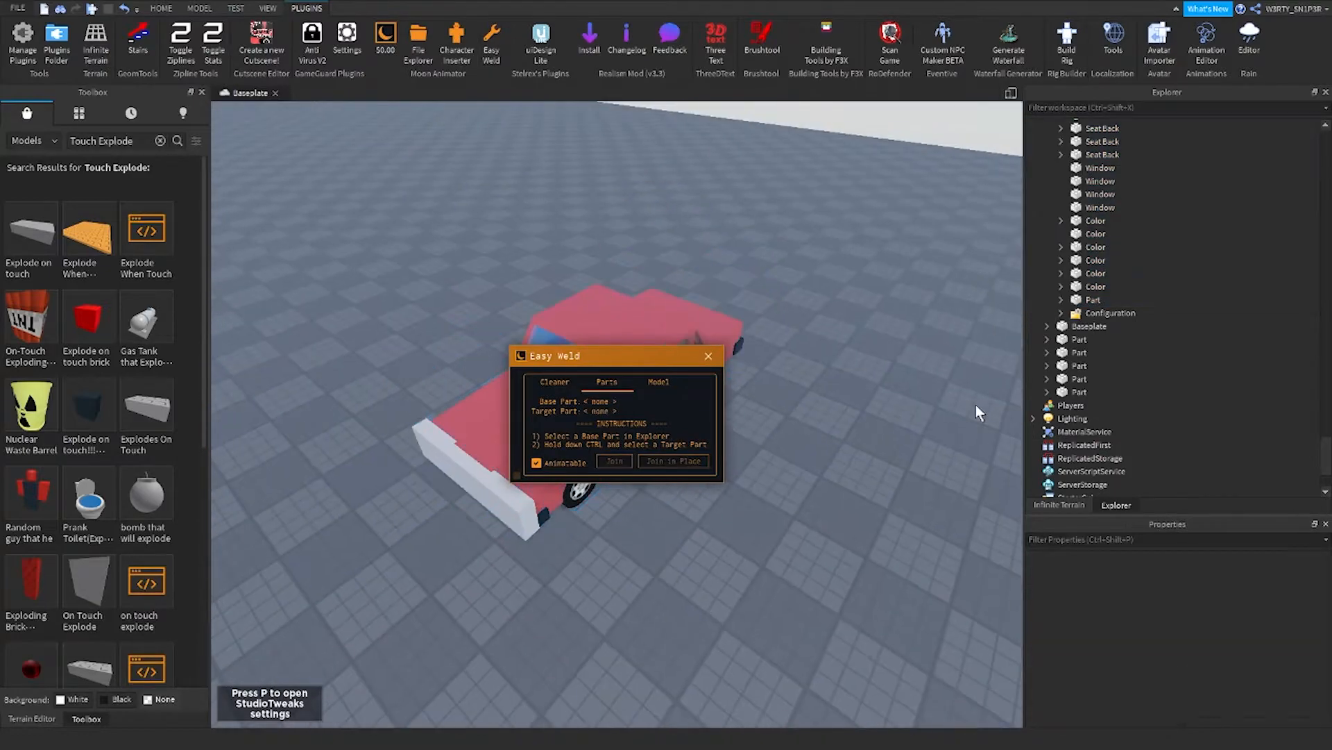
click(1099, 224)
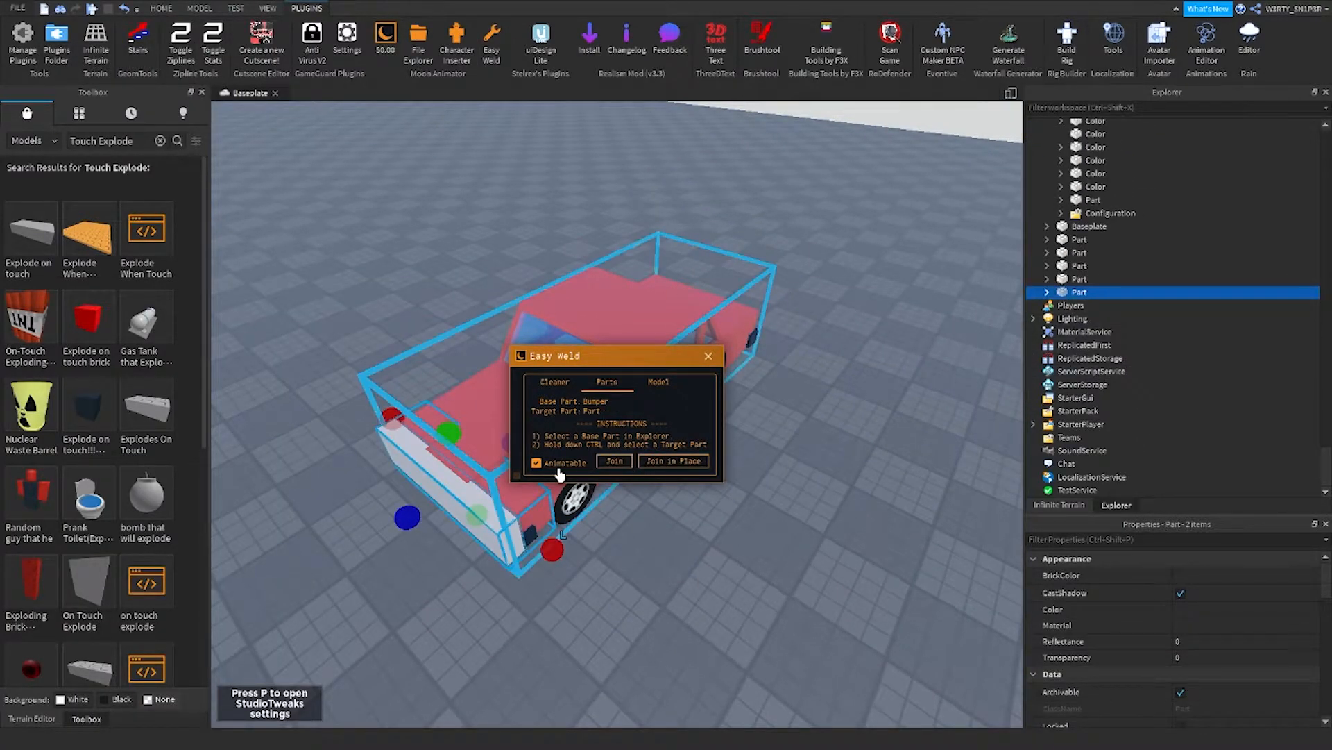
click(672, 461)
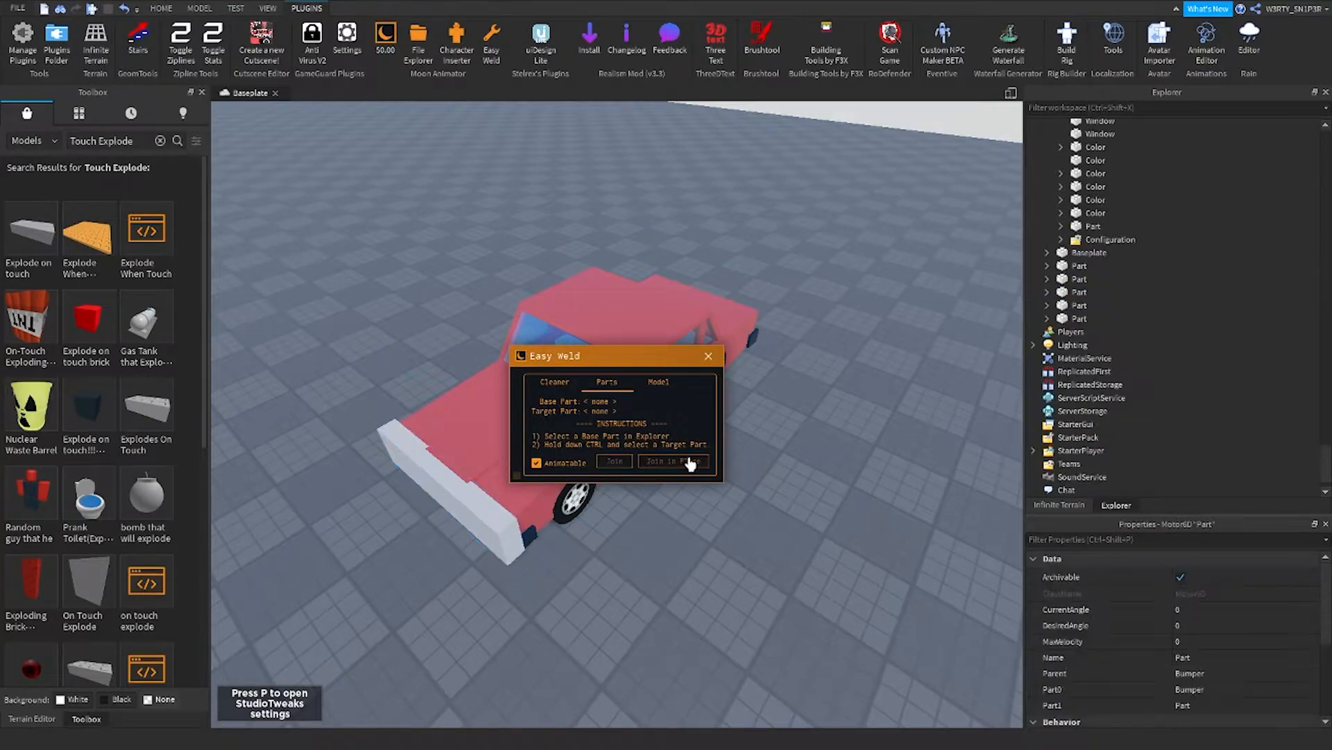
click(672, 461)
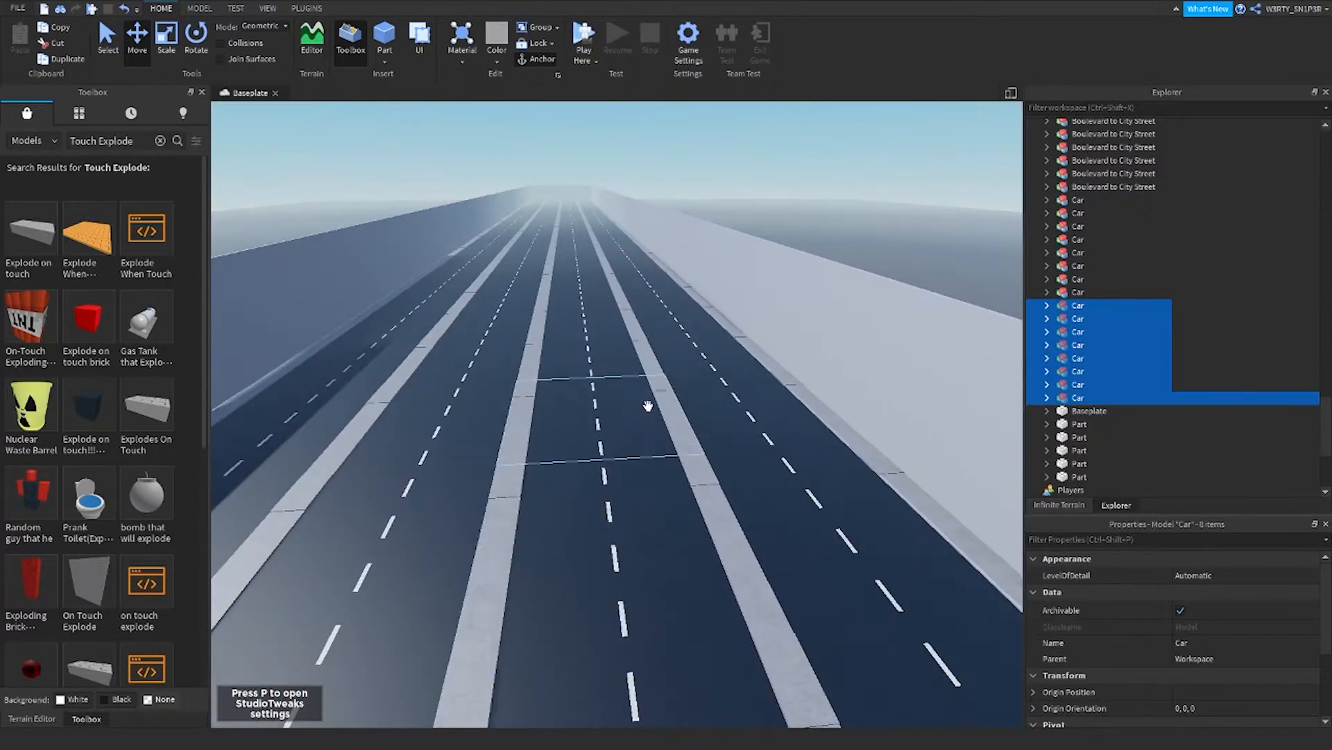
click(585, 33)
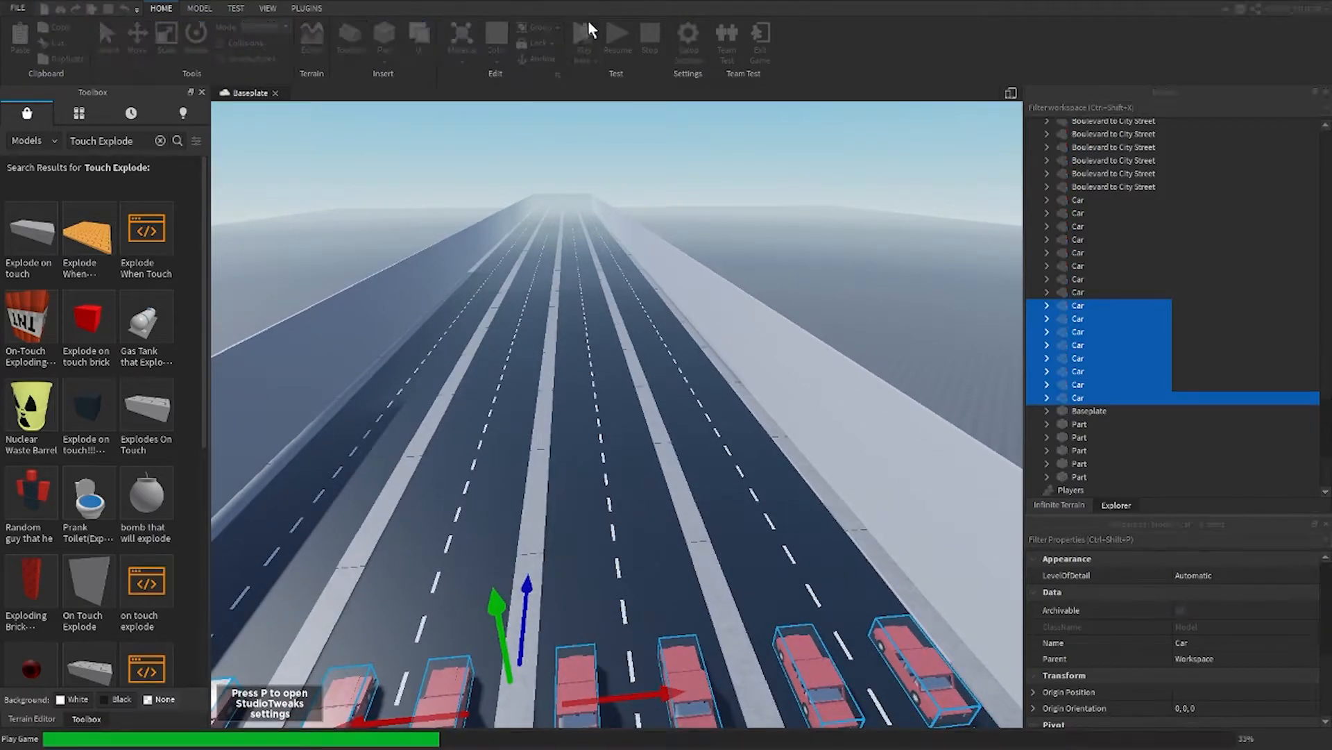
click(585, 39)
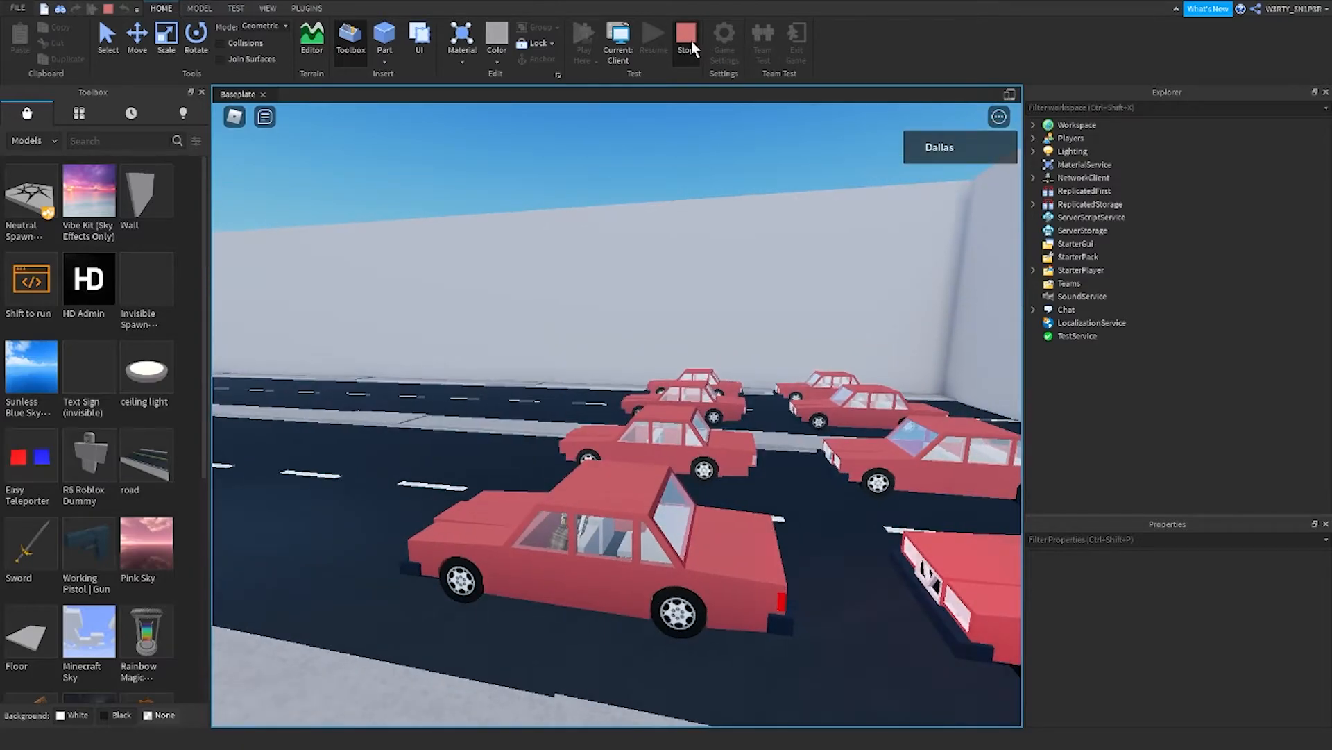
click(312, 39)
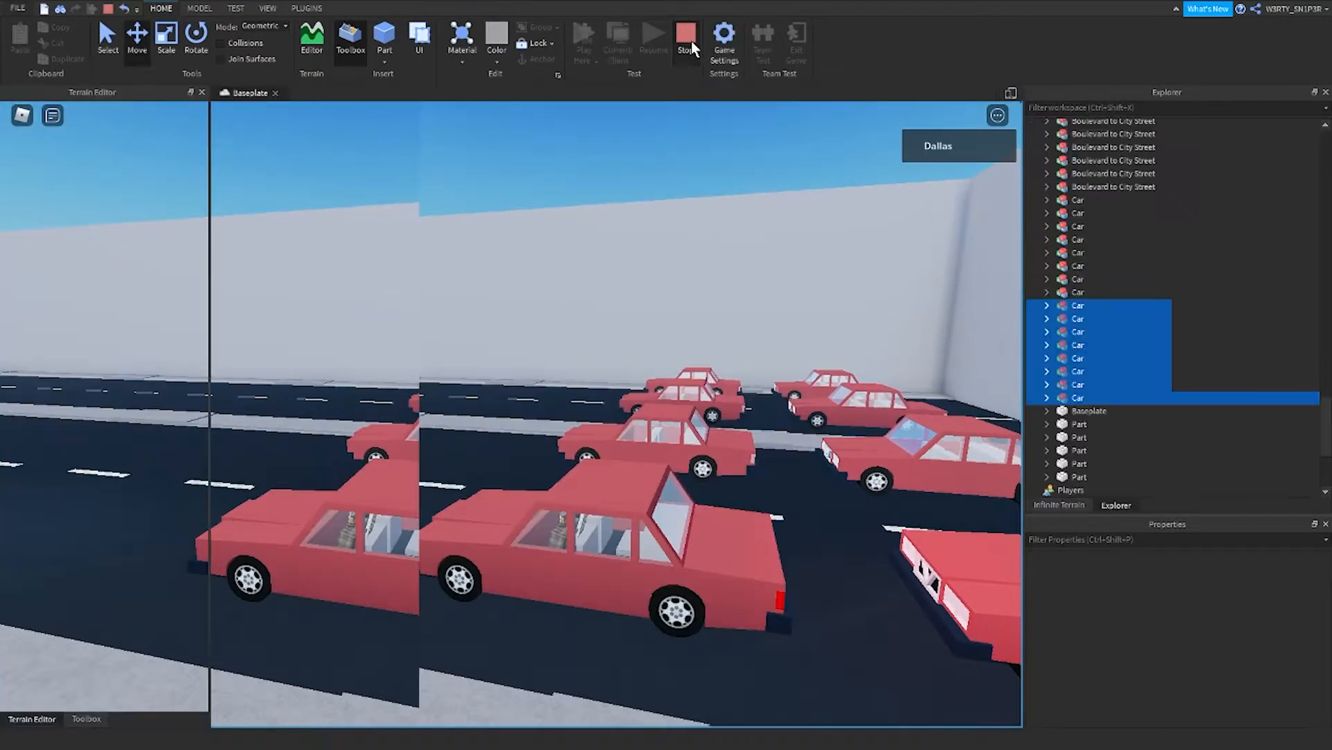
- Delete the extra cars, keep one red car and expand its contents in the Explorer
click(685, 39)
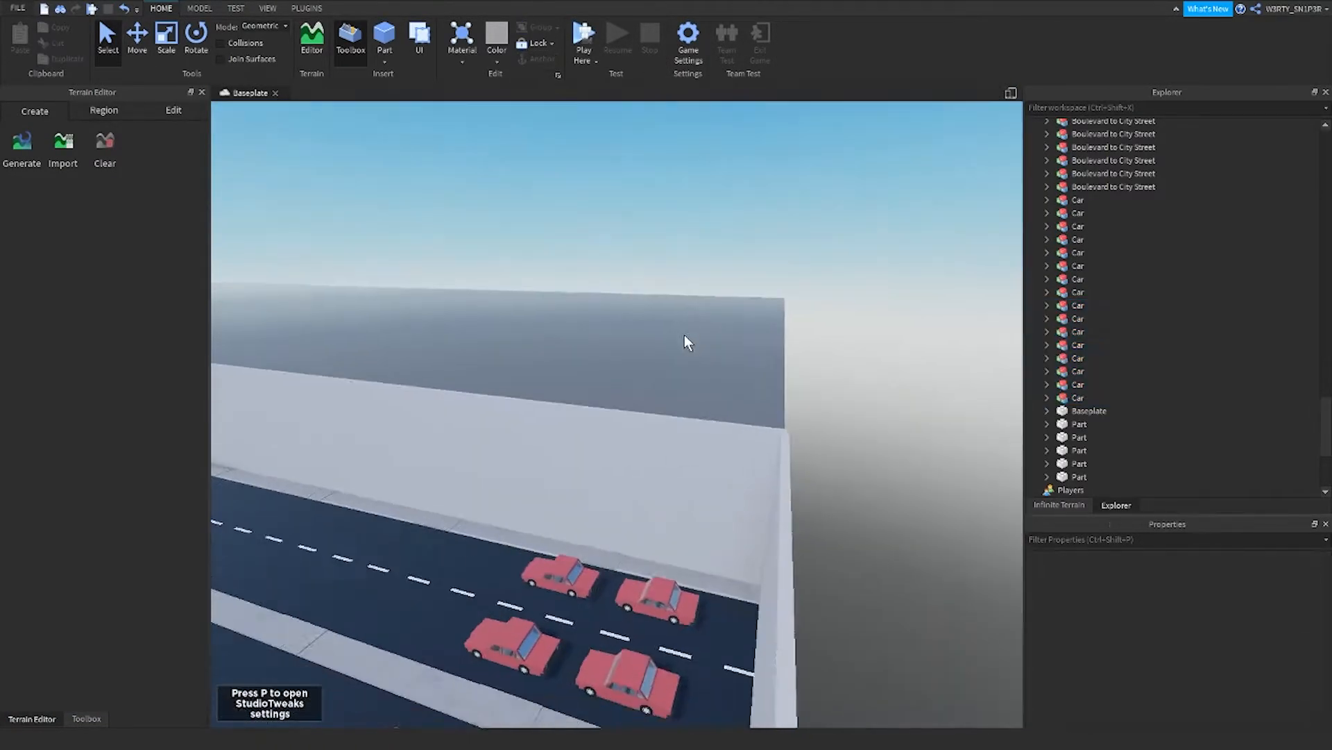
click(520, 324)
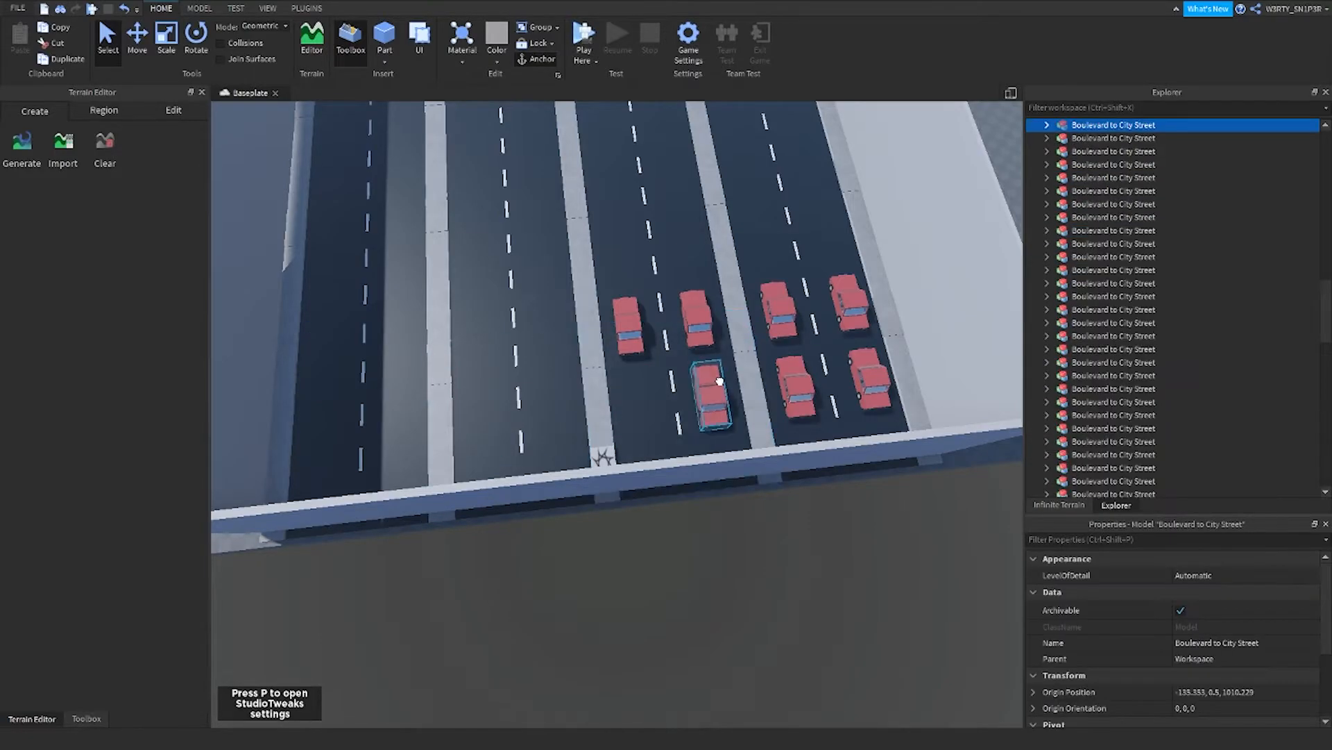
click(859, 377)
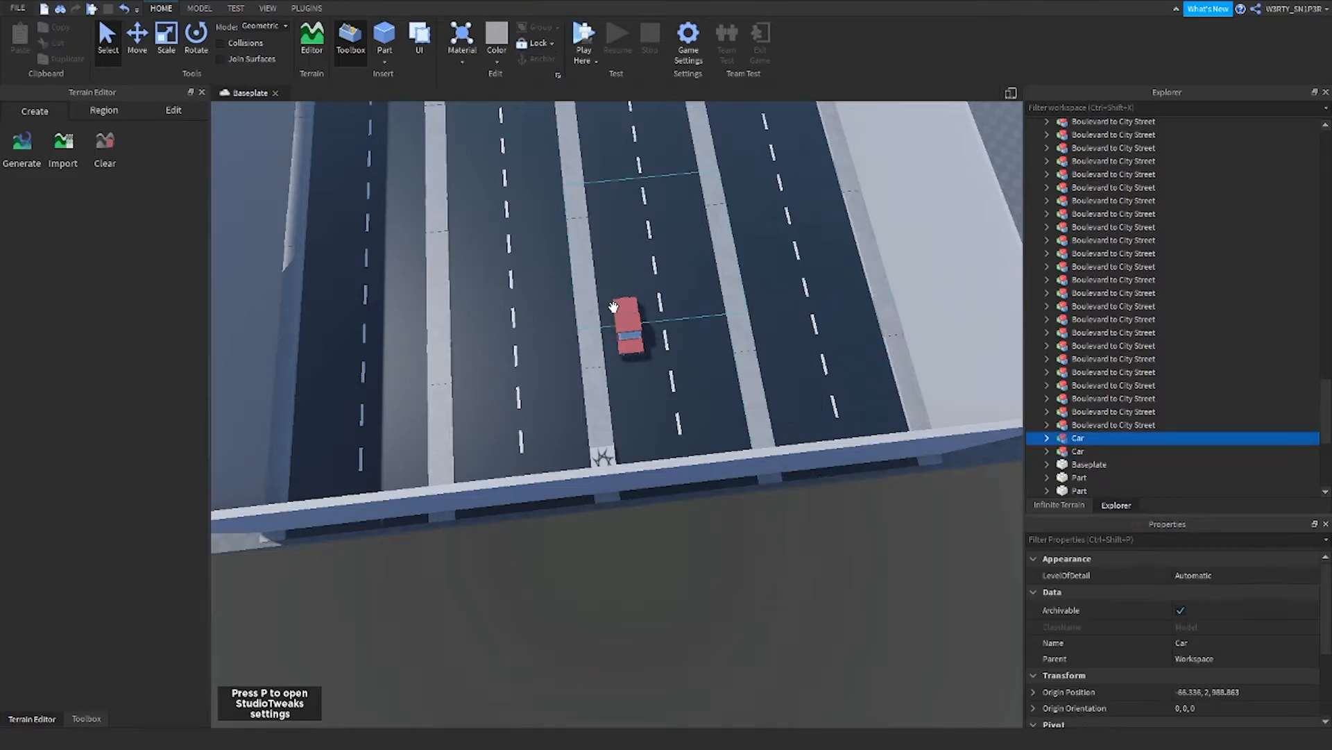
click(1047, 187)
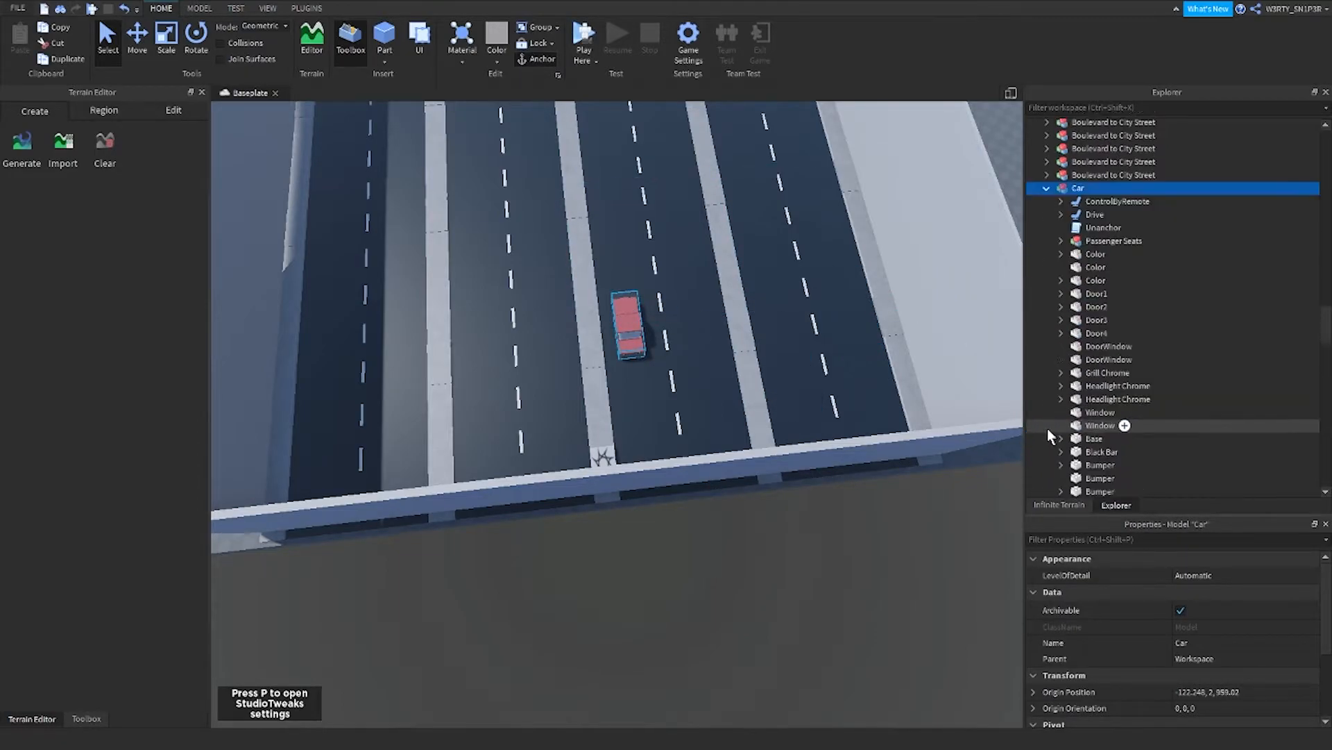
scroll(down, 3)
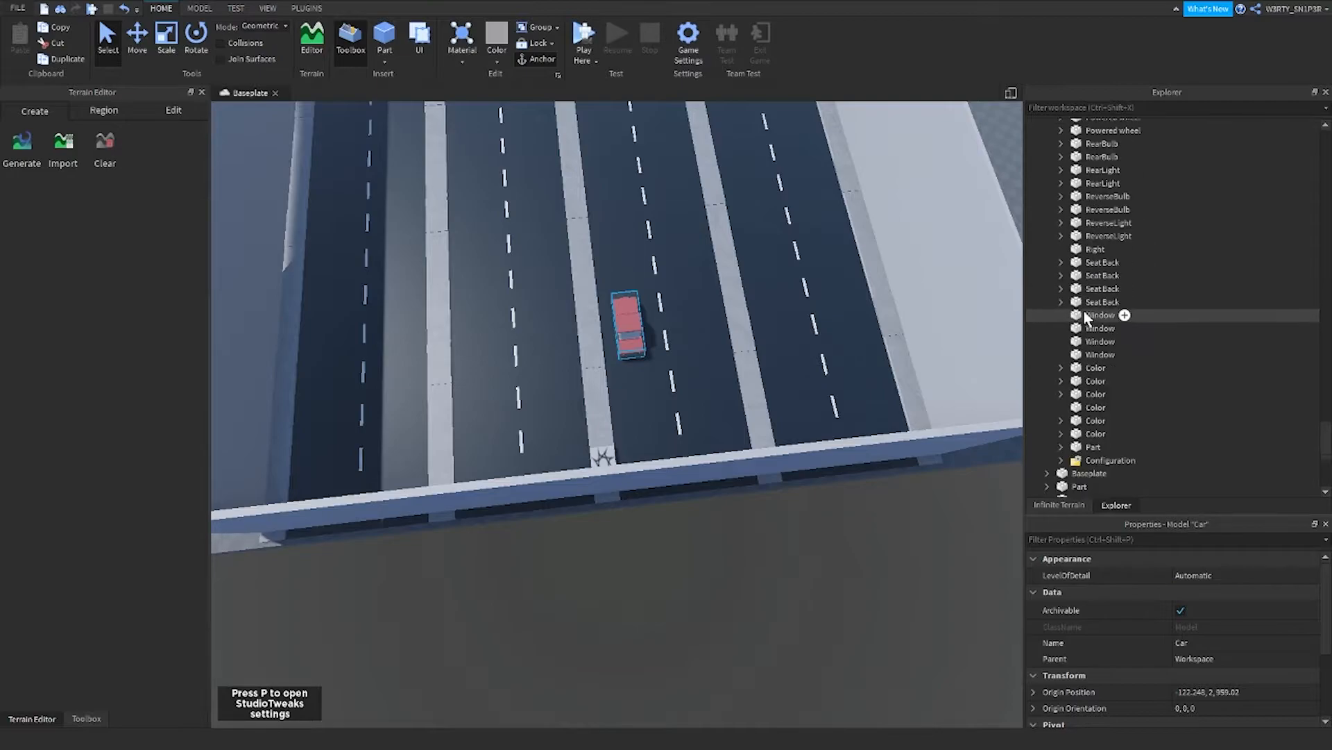
- Set the car's Forwards Speed value to 240 and start a playtest
click(1127, 286)
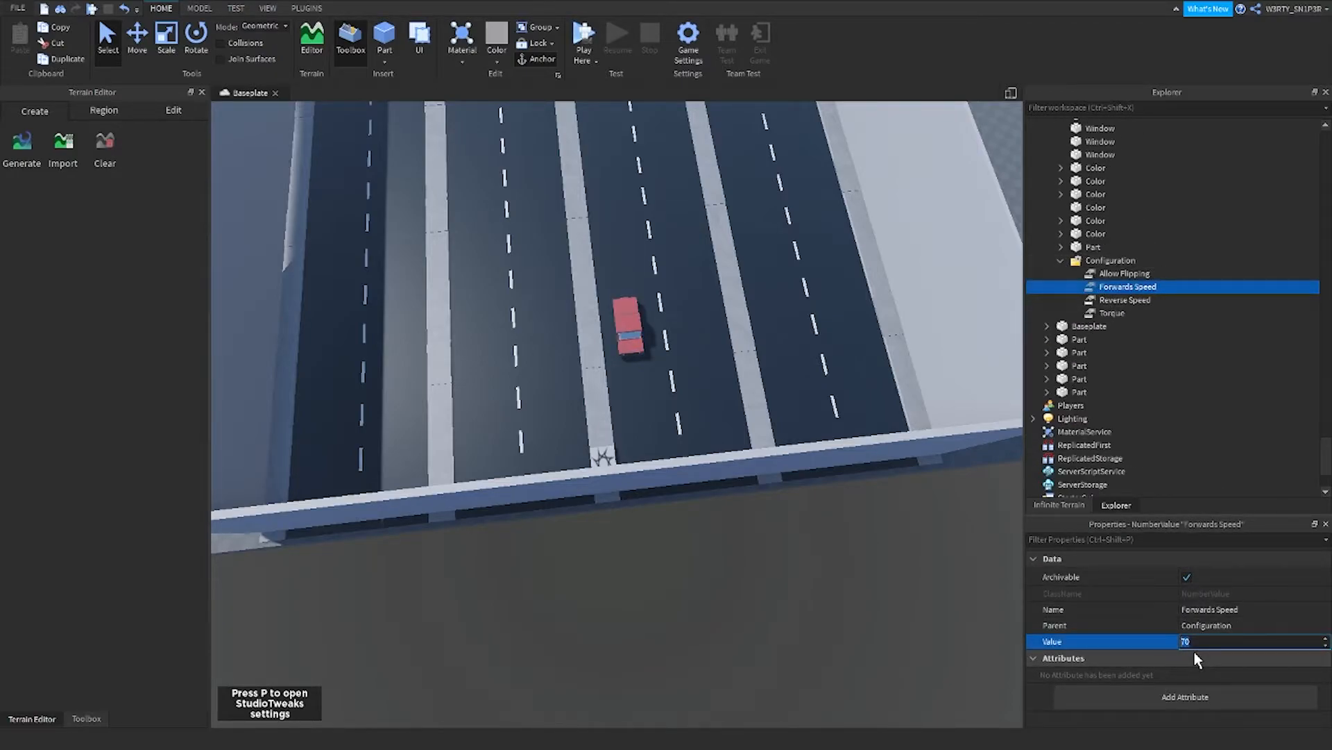
text(240)
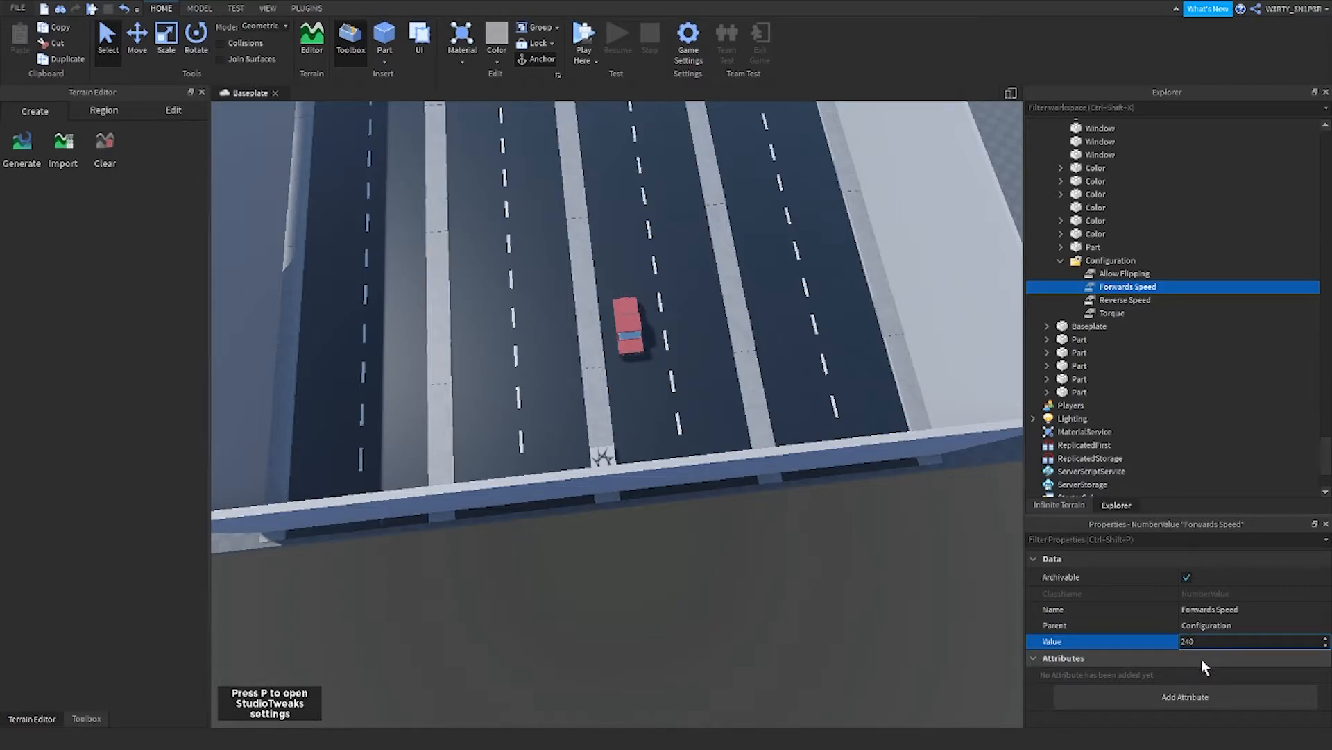
click(1126, 300)
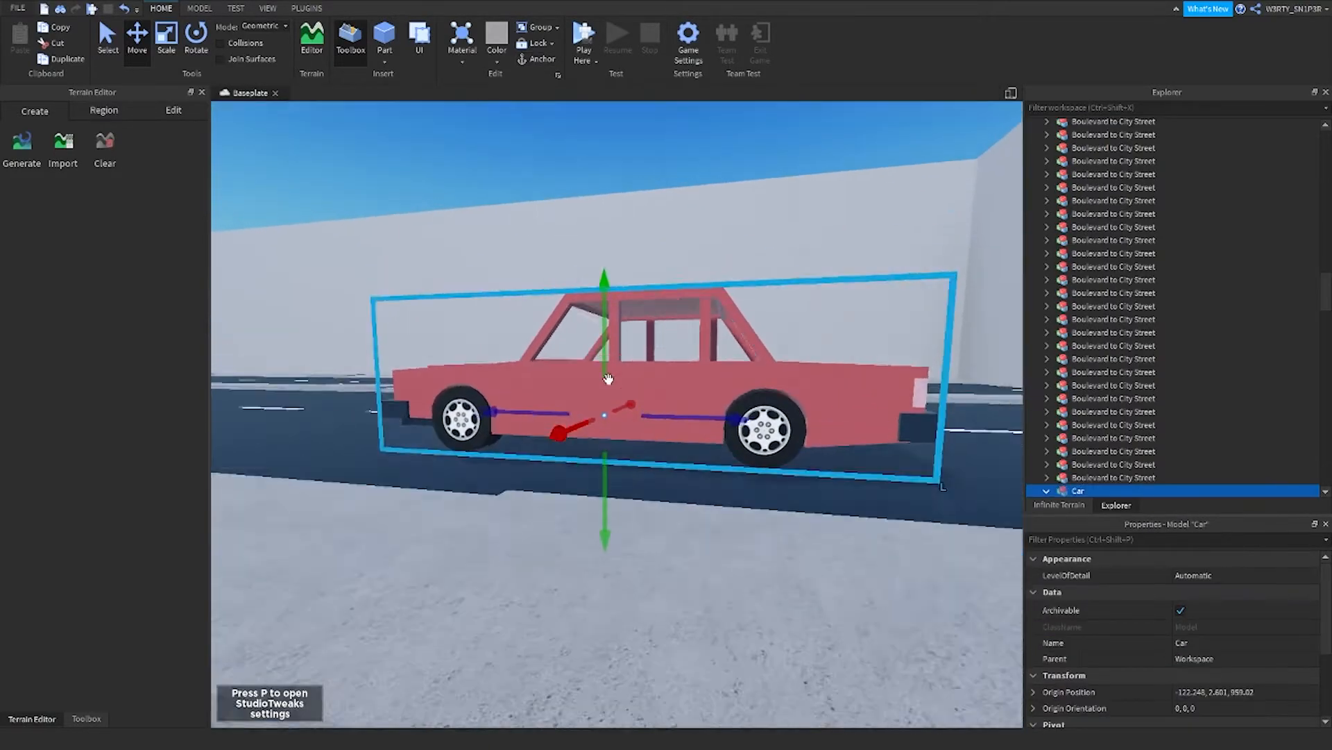
click(584, 32)
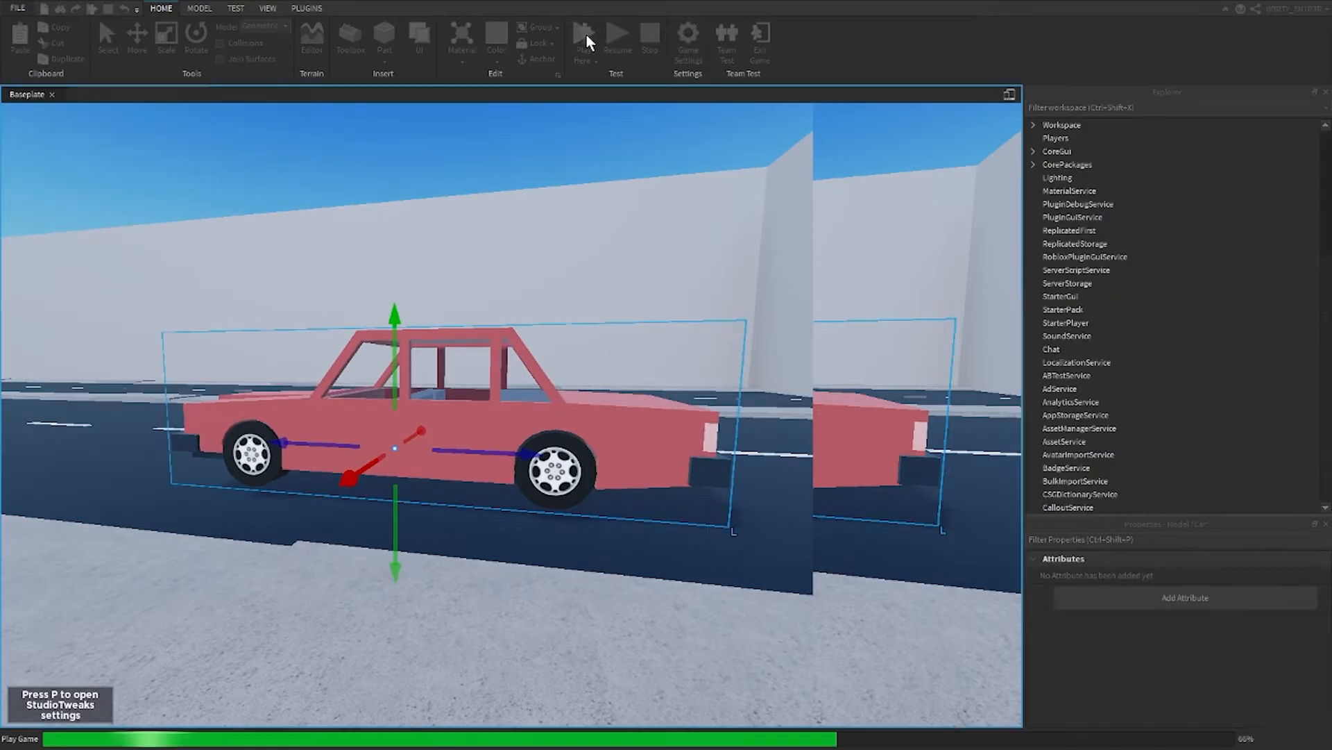